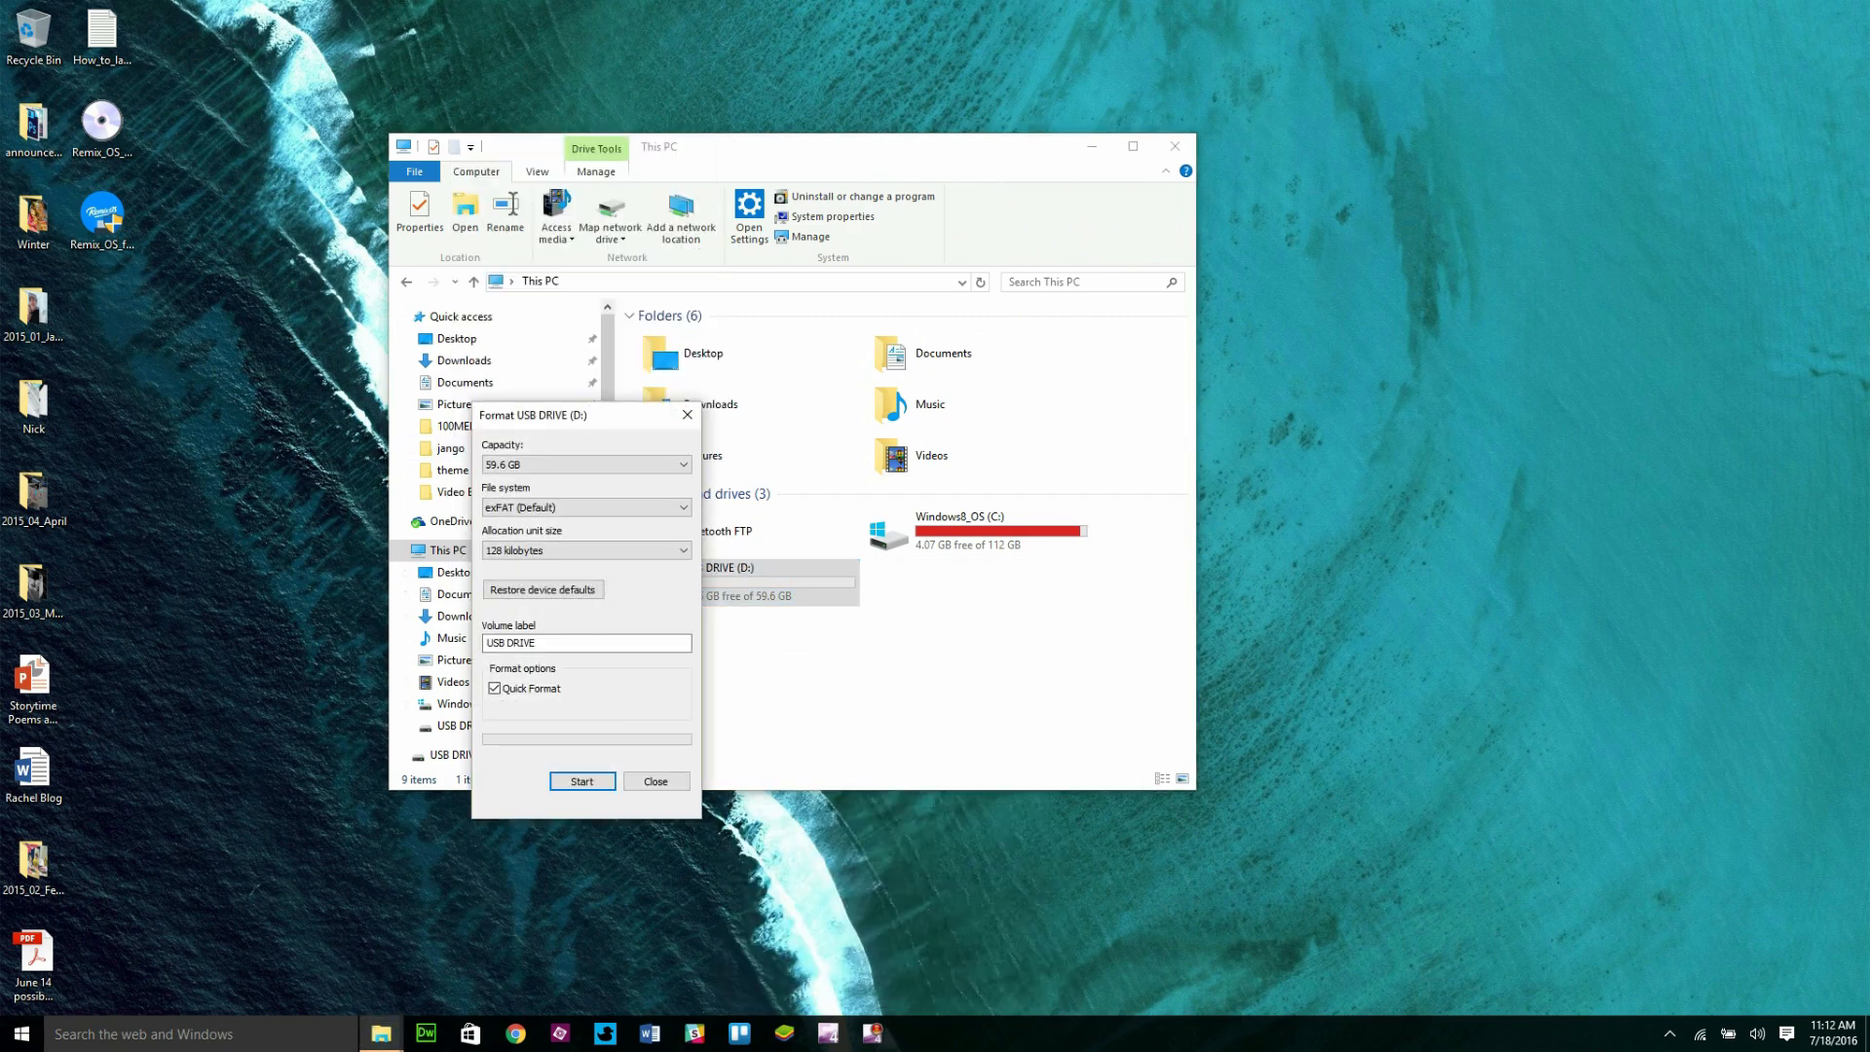
Close the Format USB DRIVE (D:) dialog and launch the Remix OS Installation Tool.
drag(533, 414, 549, 388)
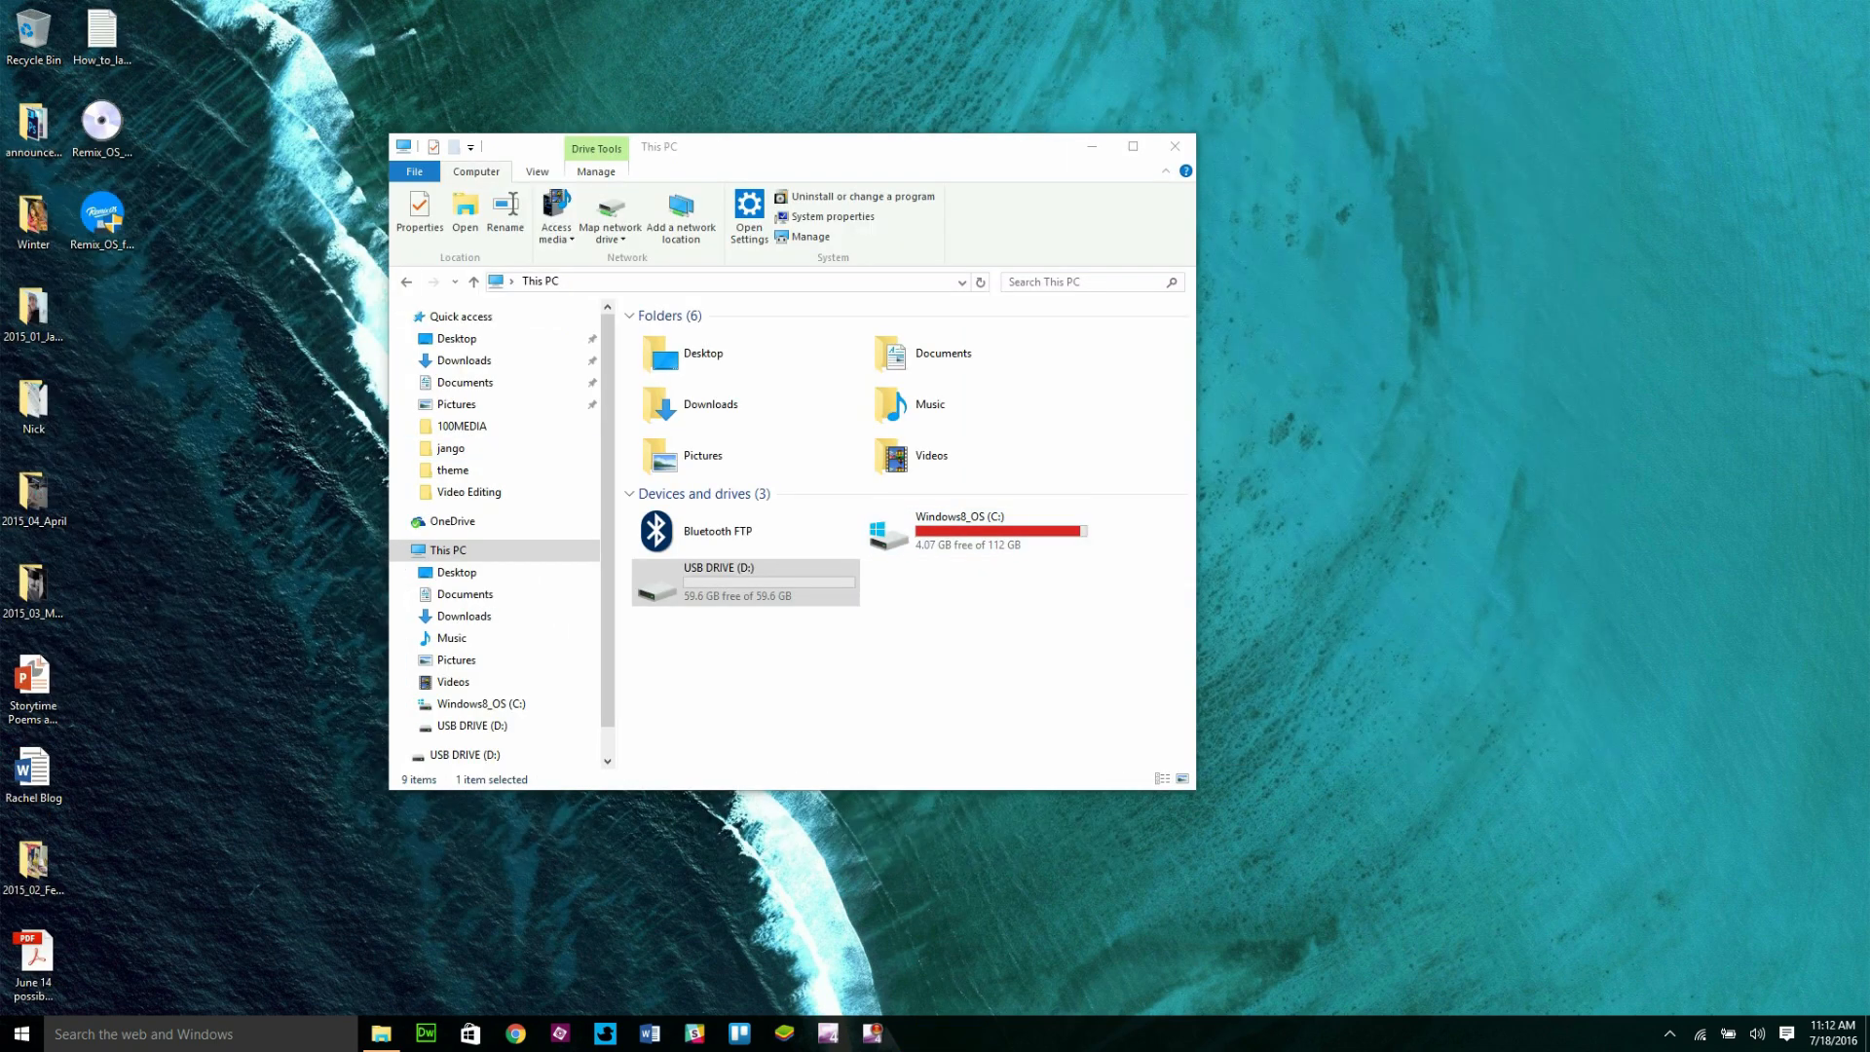
click(853, 700)
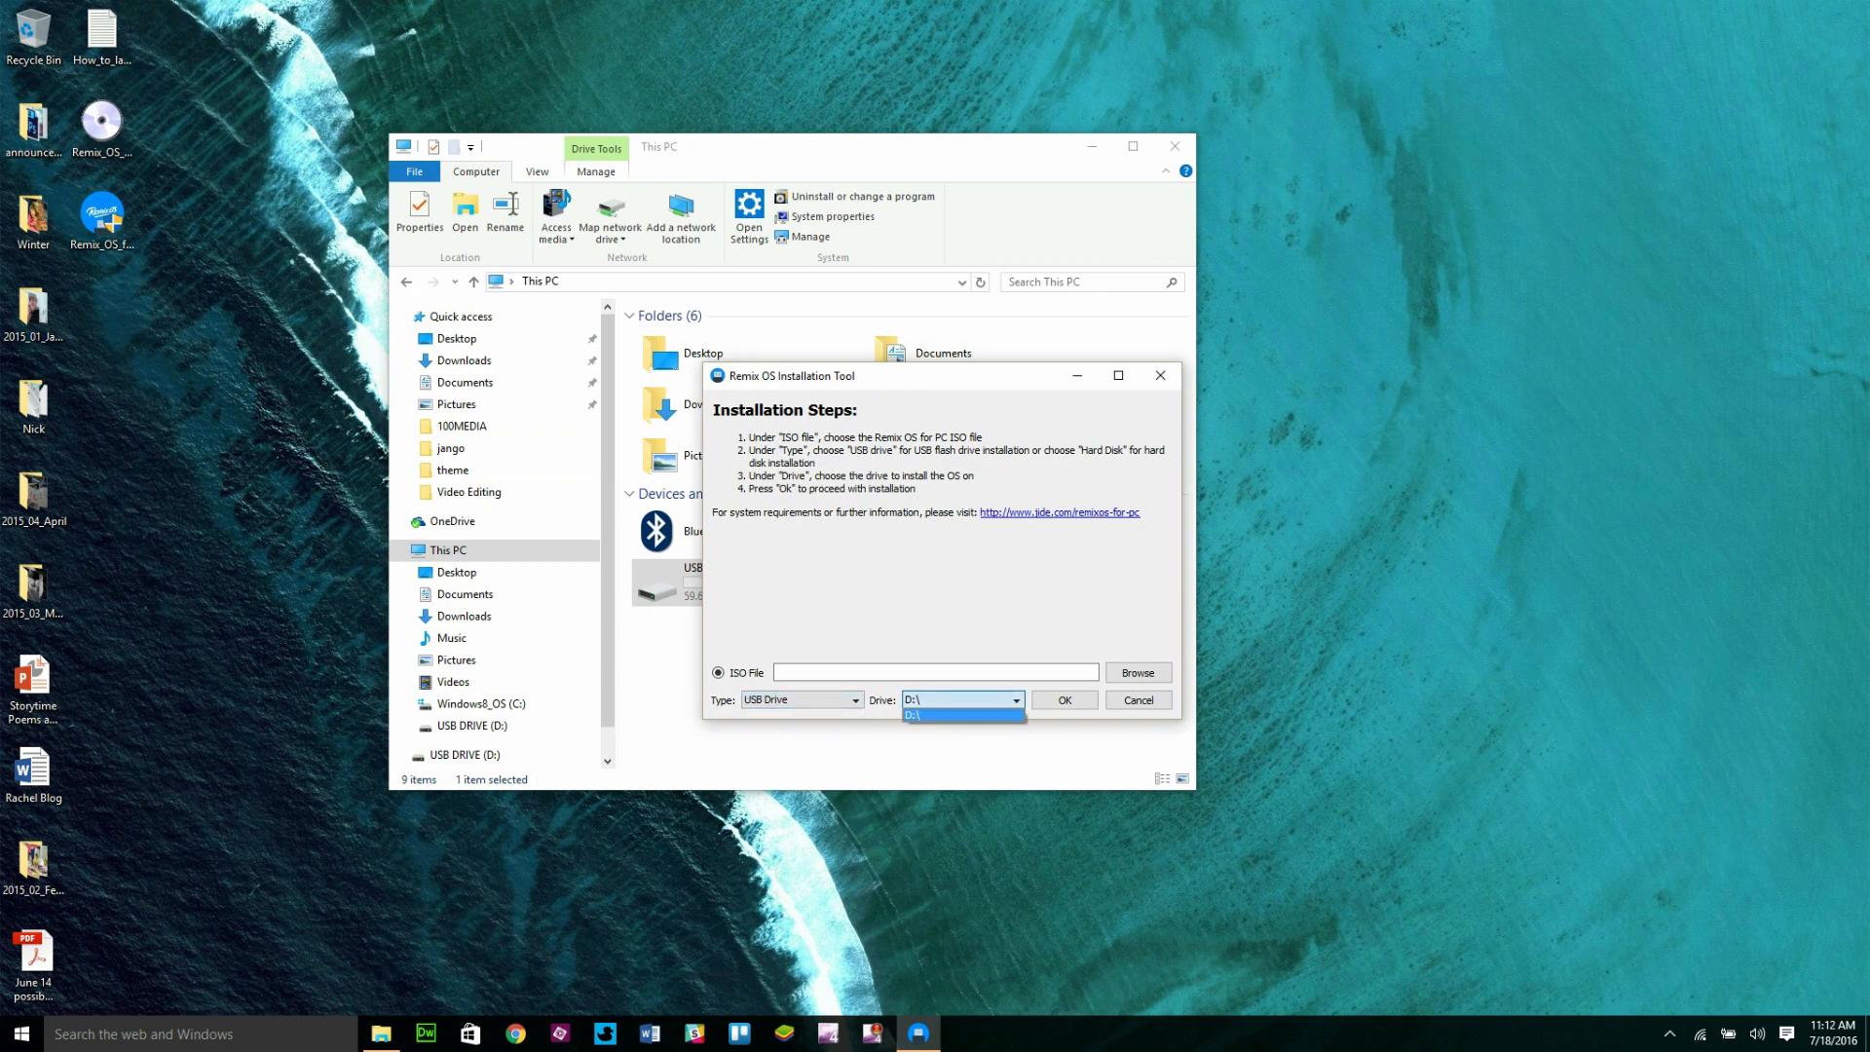
Choose D:\ as the target USB drive and browse for the Remix OS ISO.
click(960, 715)
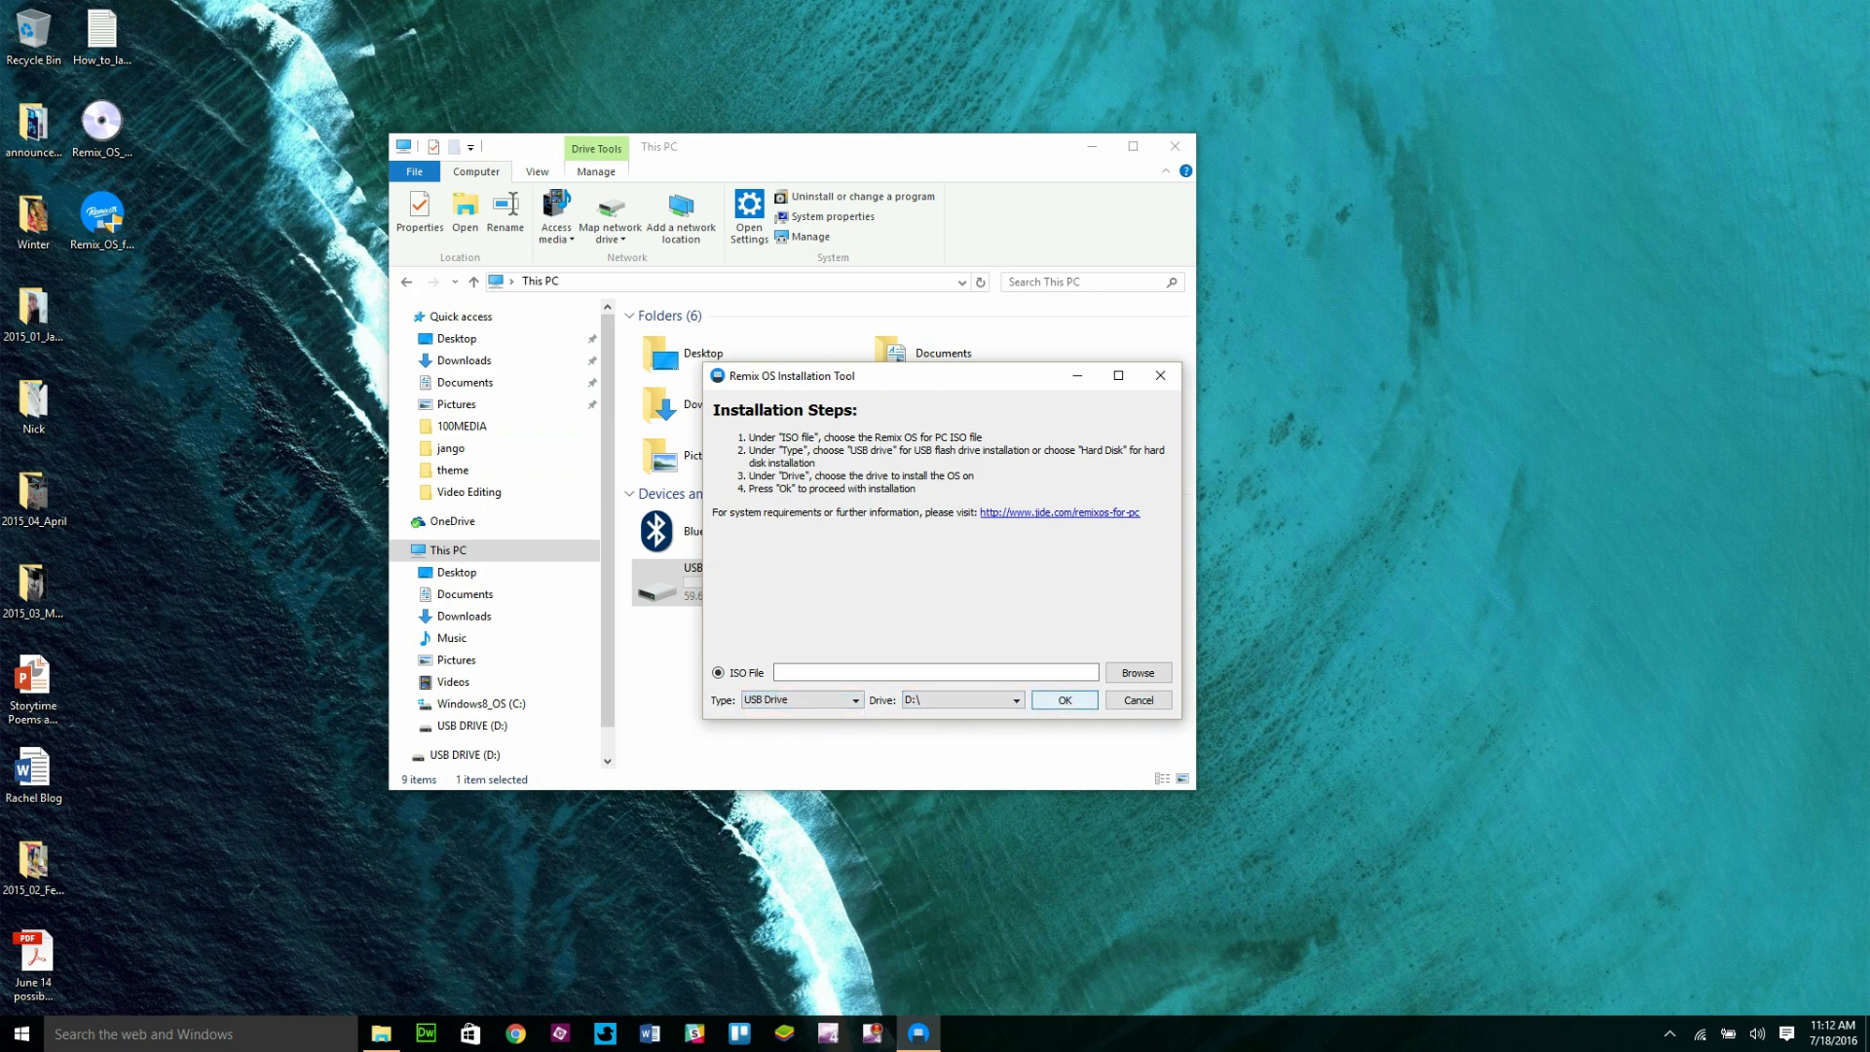
click(1136, 672)
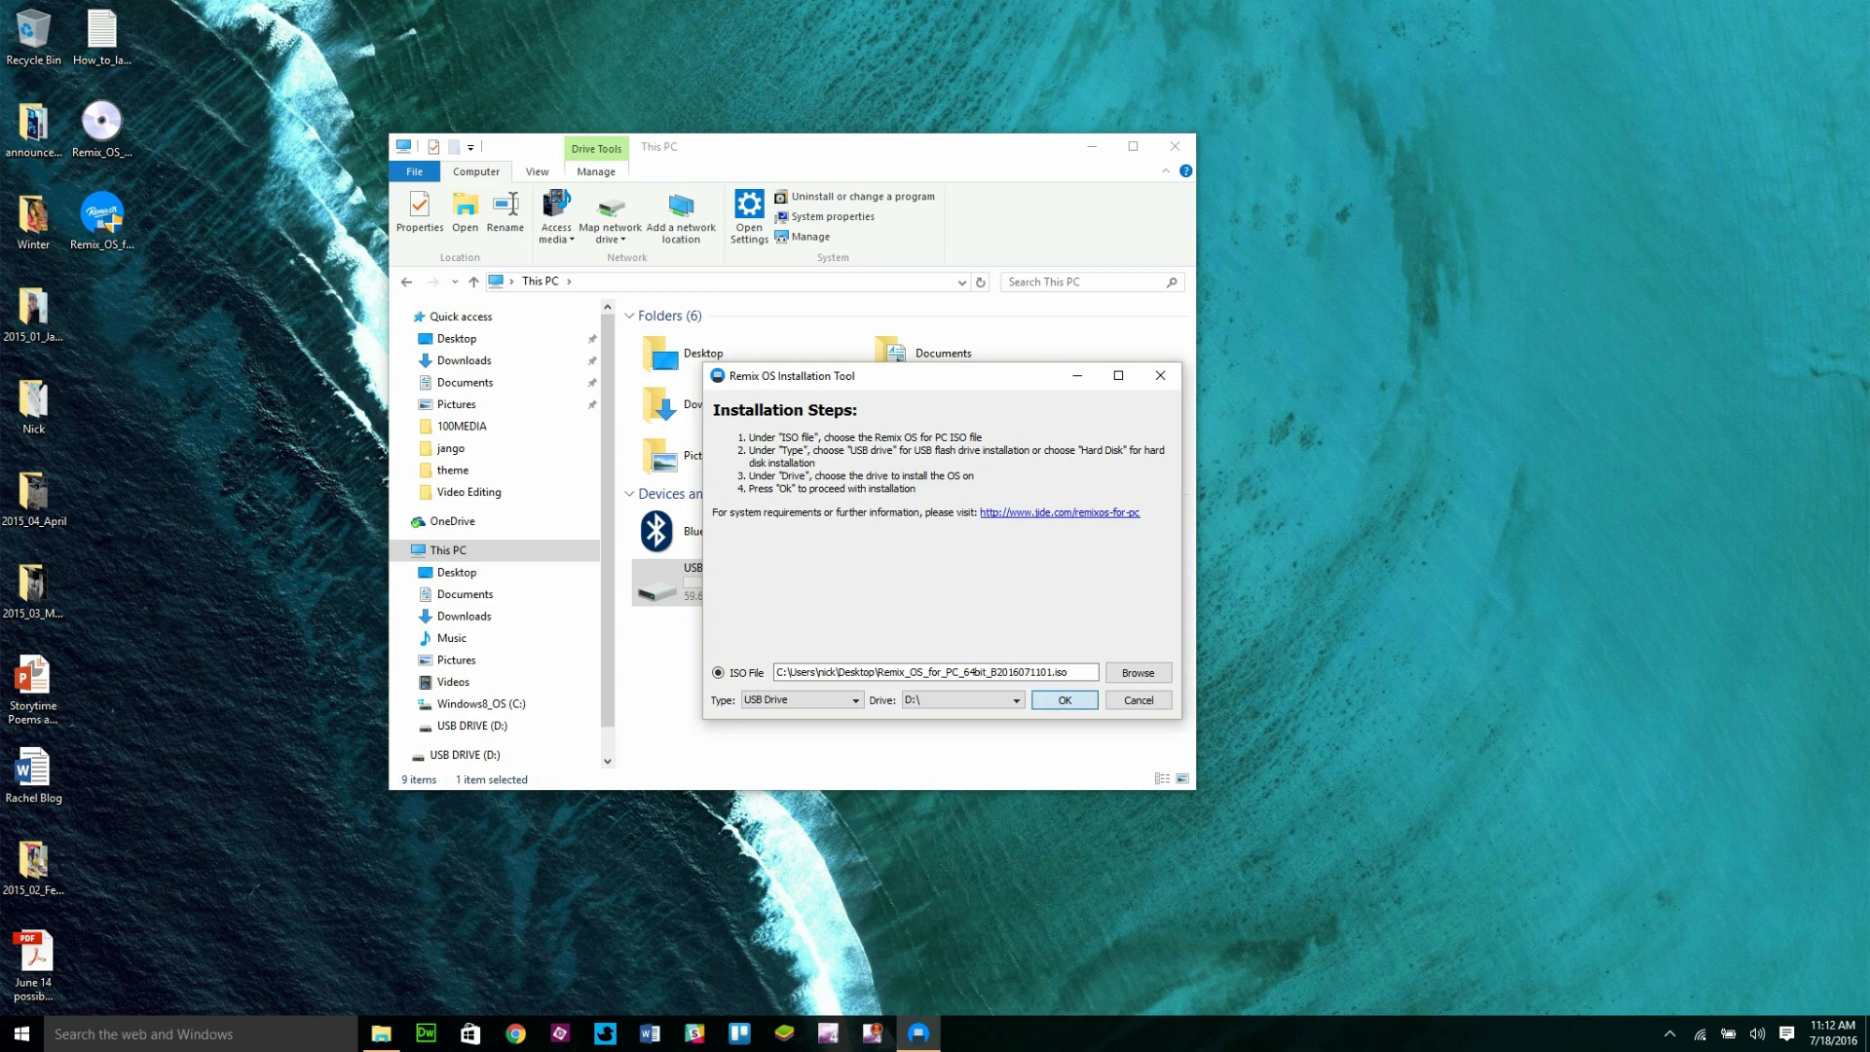
Start extracting the 64-bit Remix OS for PC ISO onto D:, accepting the erase warning.
click(1061, 699)
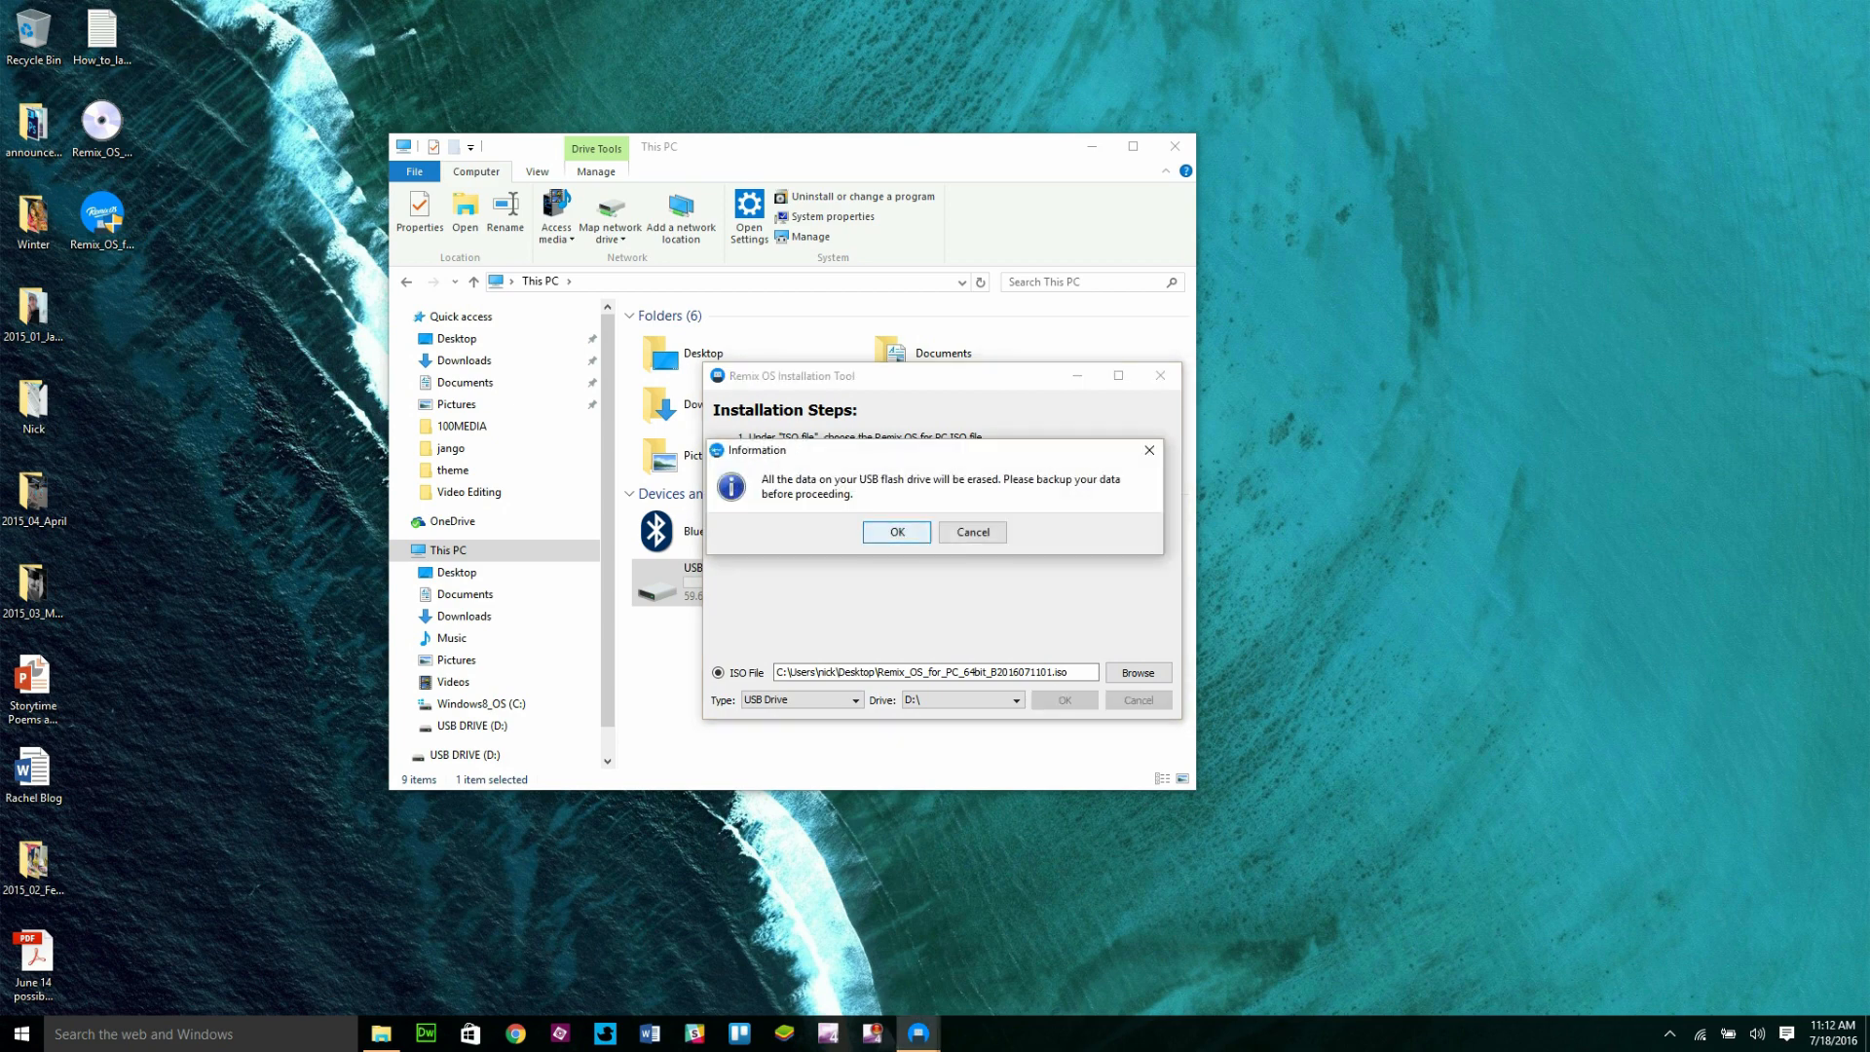
click(896, 532)
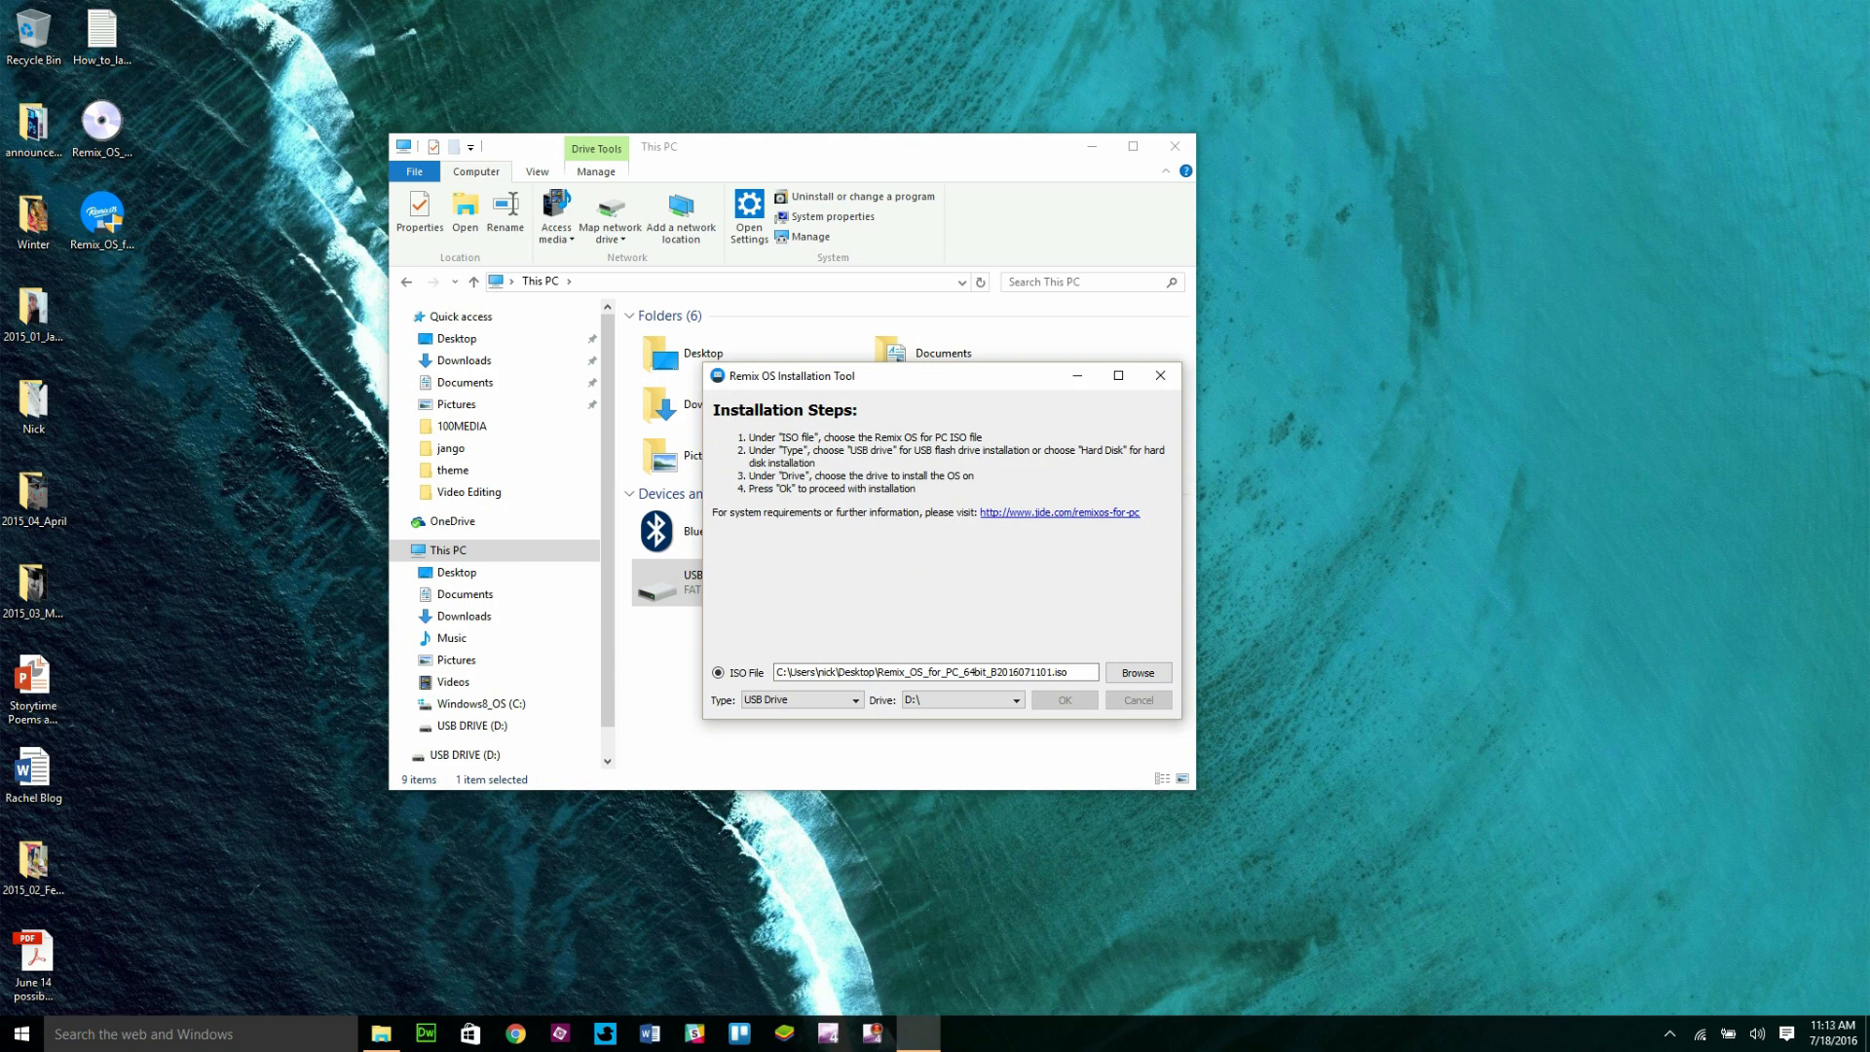
click(1061, 699)
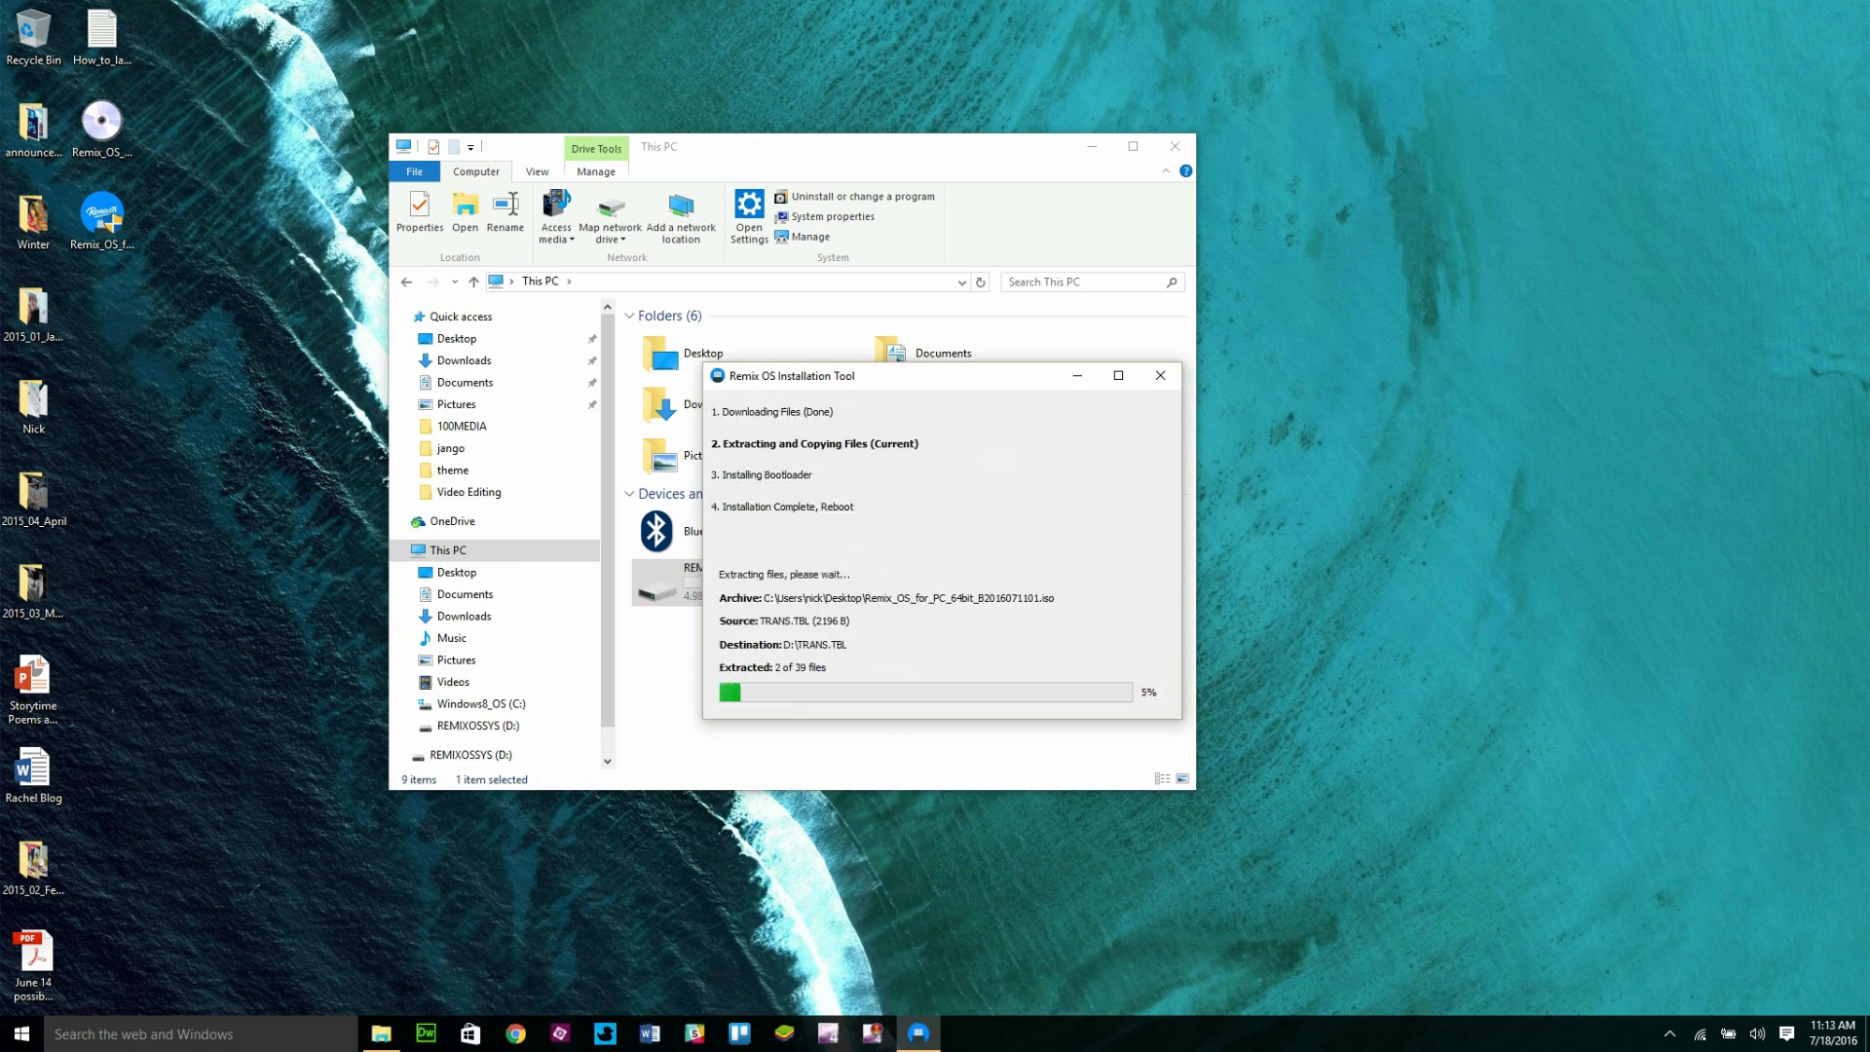